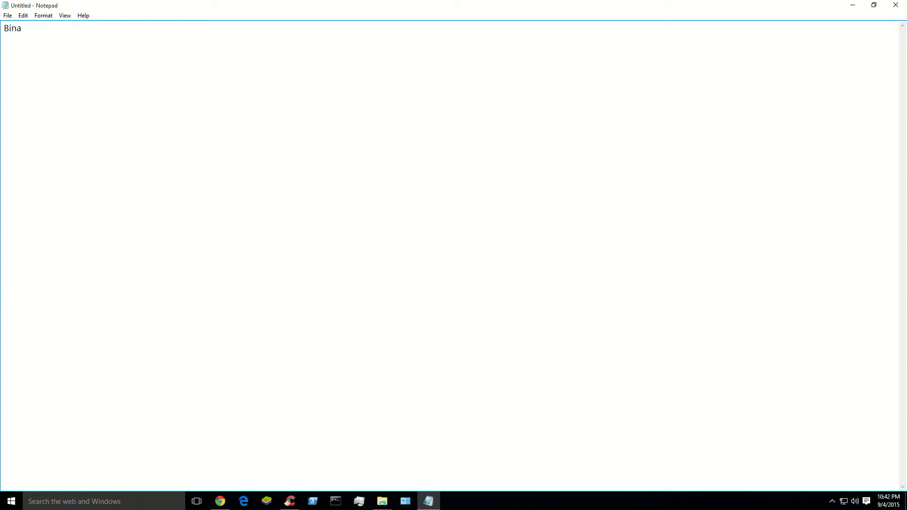
# Type the 'Binary' heading, then lines "1's and 0's", '1=ACTIVE' and '0=IN-ACTIVE'
pyautogui.write('ry')
pyautogui.write('1')
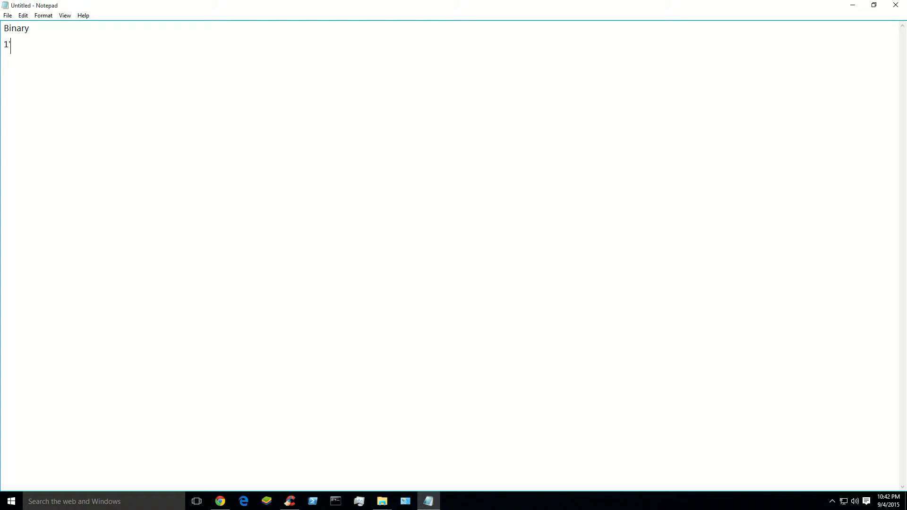
pyautogui.write("'s and )")
pyautogui.write('1=A')
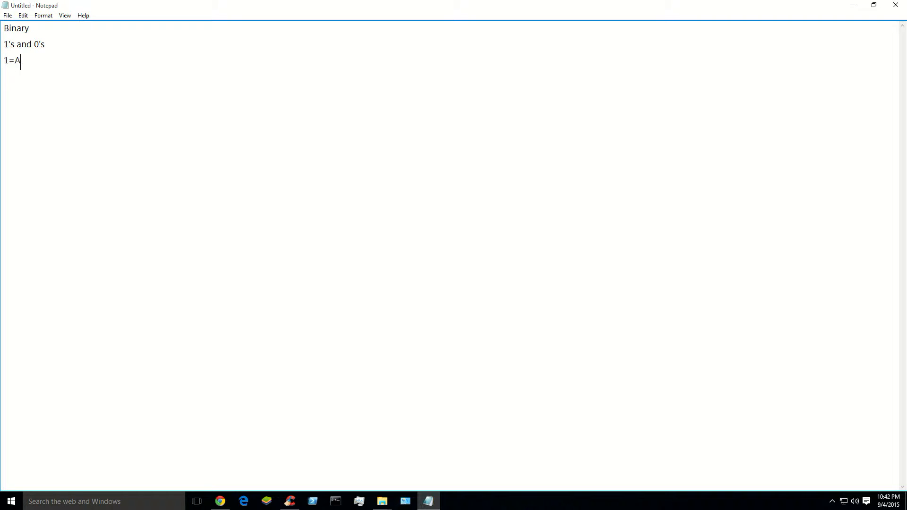
pyautogui.write('CTIVE')
pyautogui.write('0=')
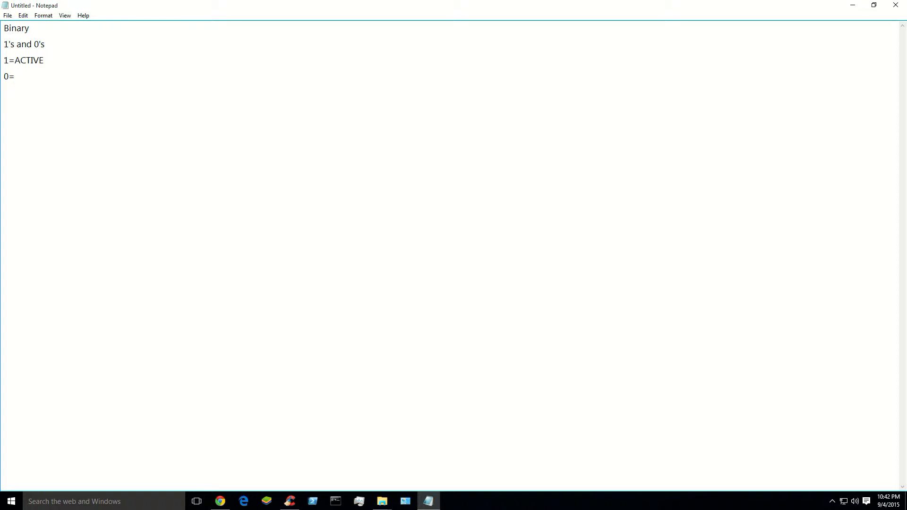
pyautogui.write('IN-AC')
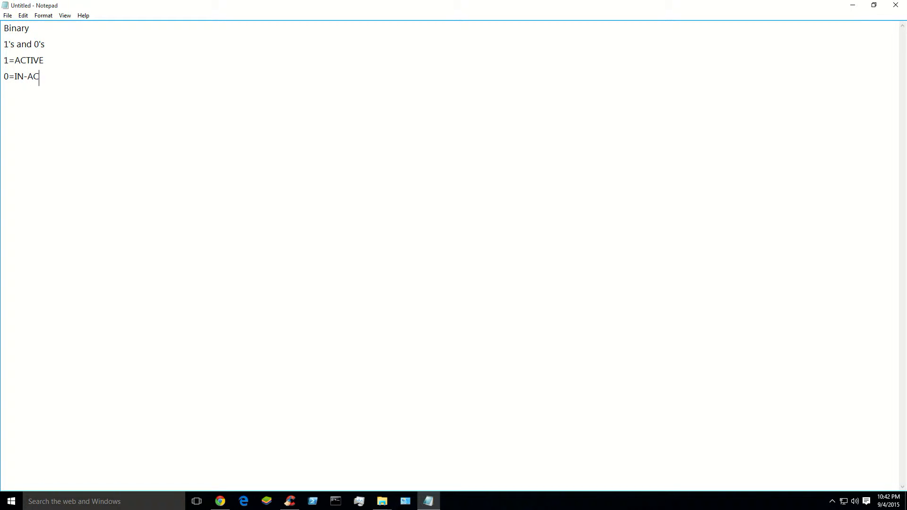
pyautogui.write('TIVE')
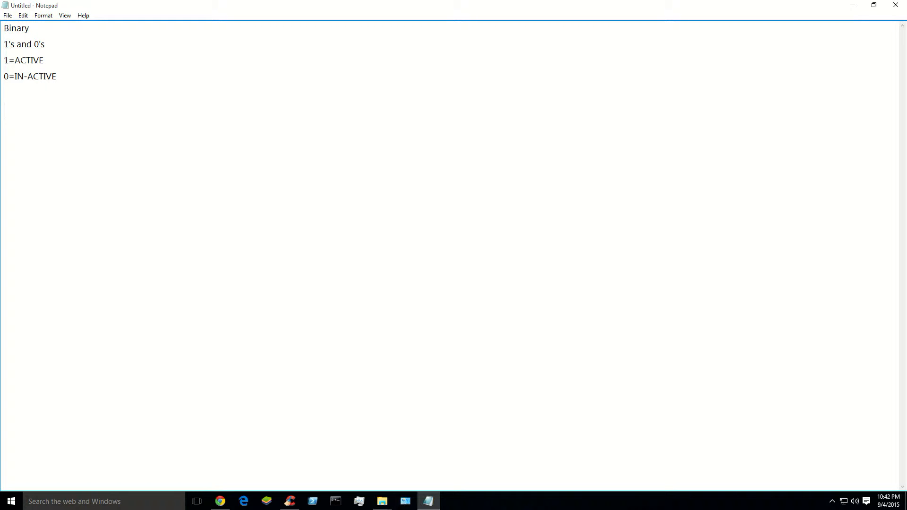
# Type the IP address 192.168.1.0
pyautogui.write('19')
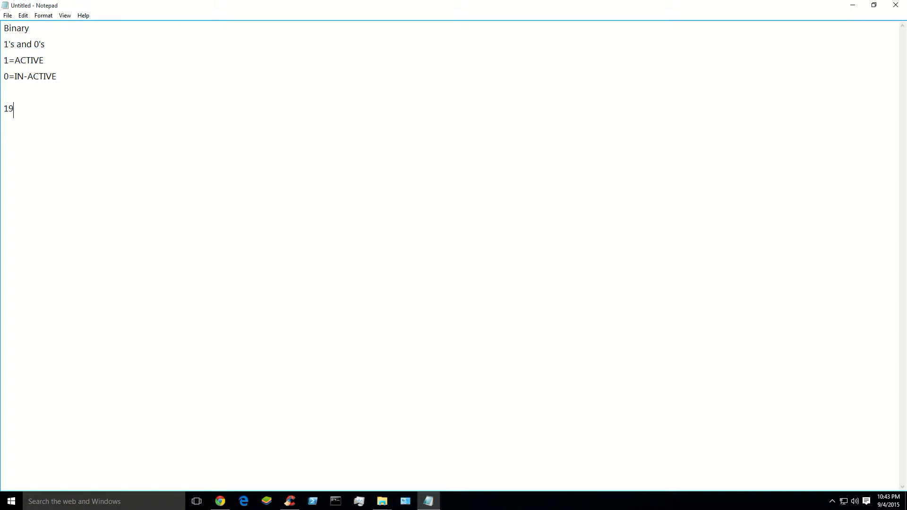
pyautogui.write('2.168')
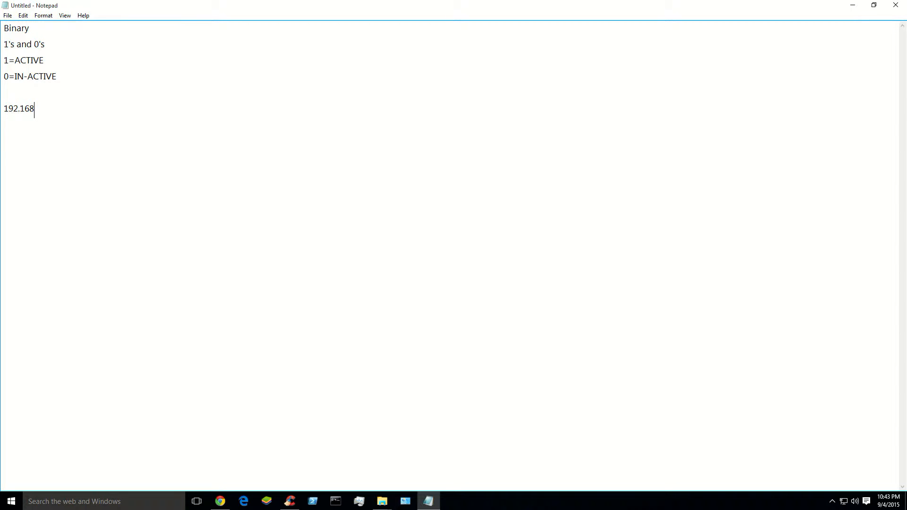
pyautogui.write('.1.0')
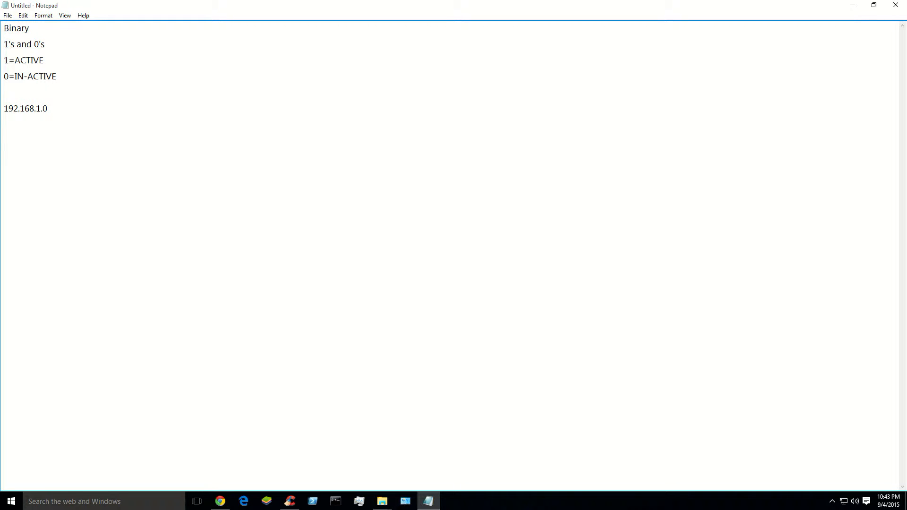
pyautogui.write('128')
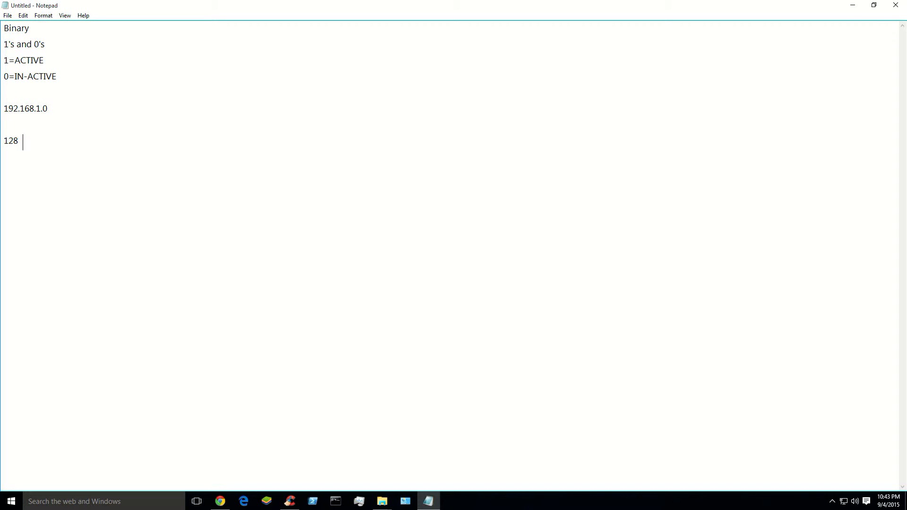
pyautogui.write('64')
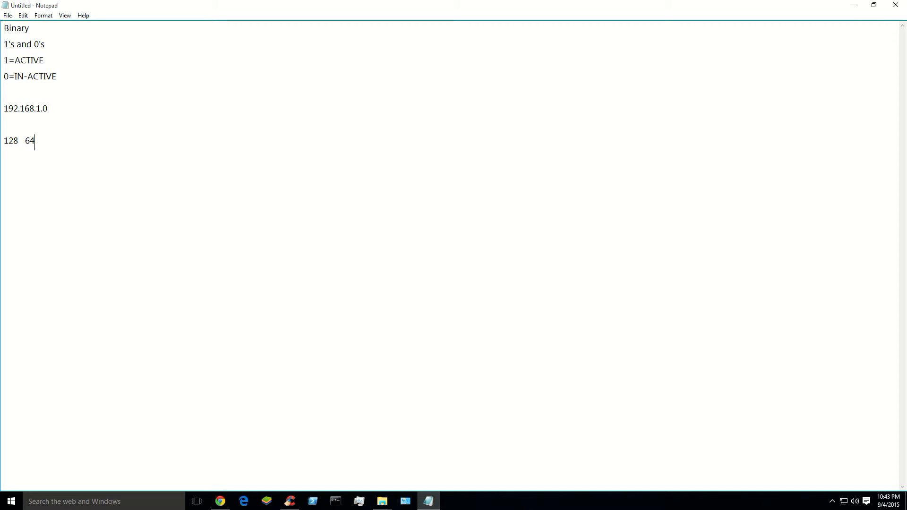
pyautogui.write('32')
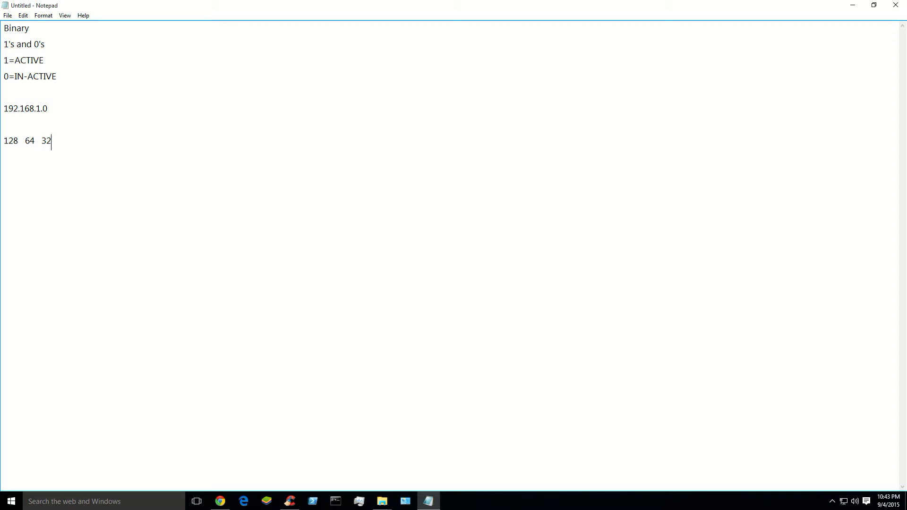
pyautogui.write('16')
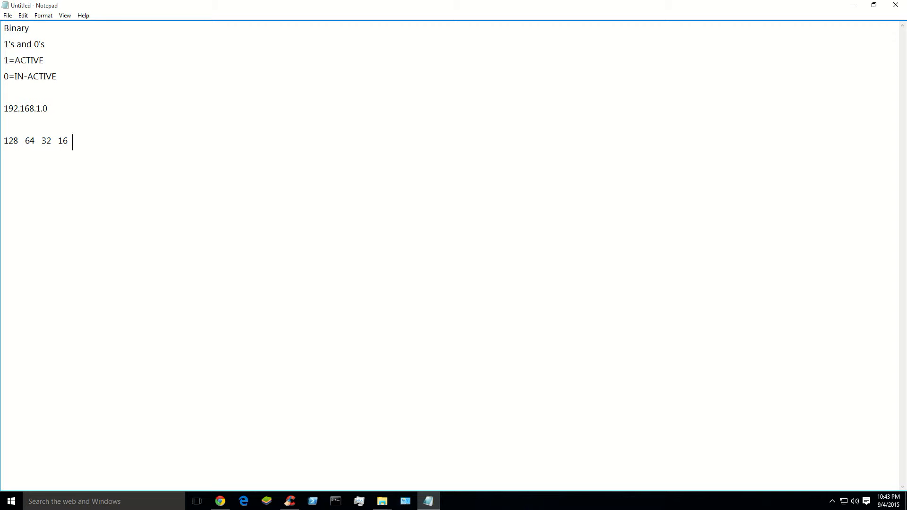
pyautogui.write('8  4')
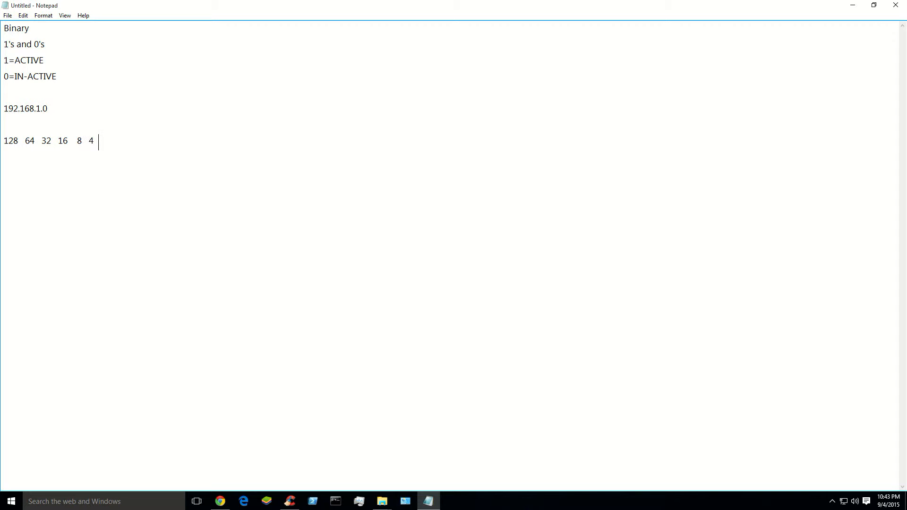
pyautogui.write('2  1')
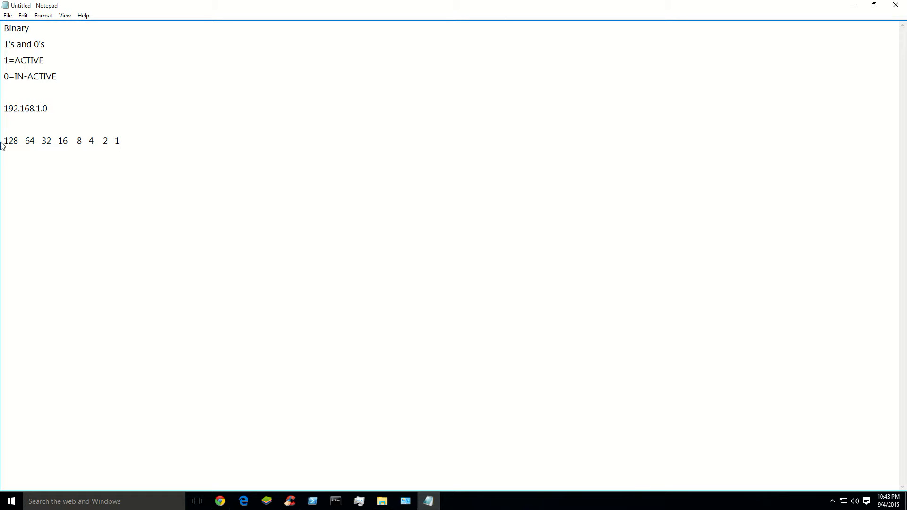
# Highlight the 128 and 32 place values and the 192 octet of 192.168.1.0
pyautogui.click(18, 141)
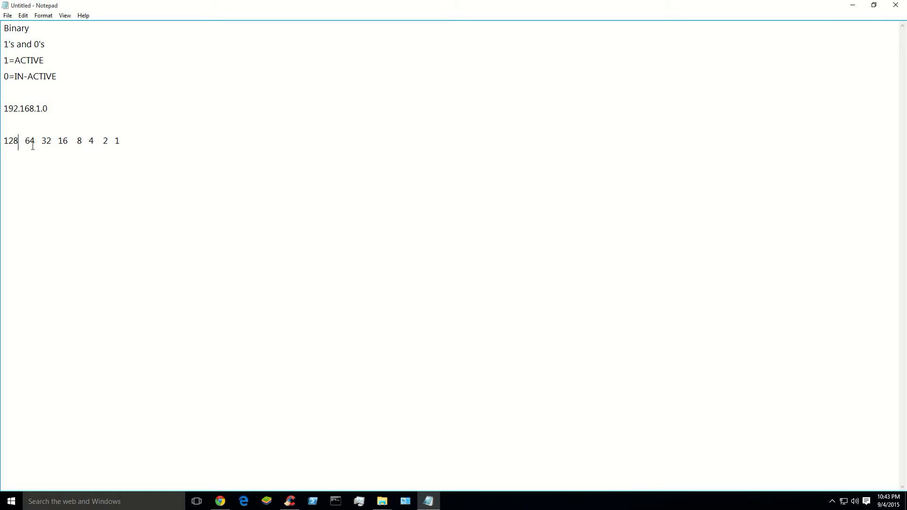
pyautogui.doubleClick(45, 141)
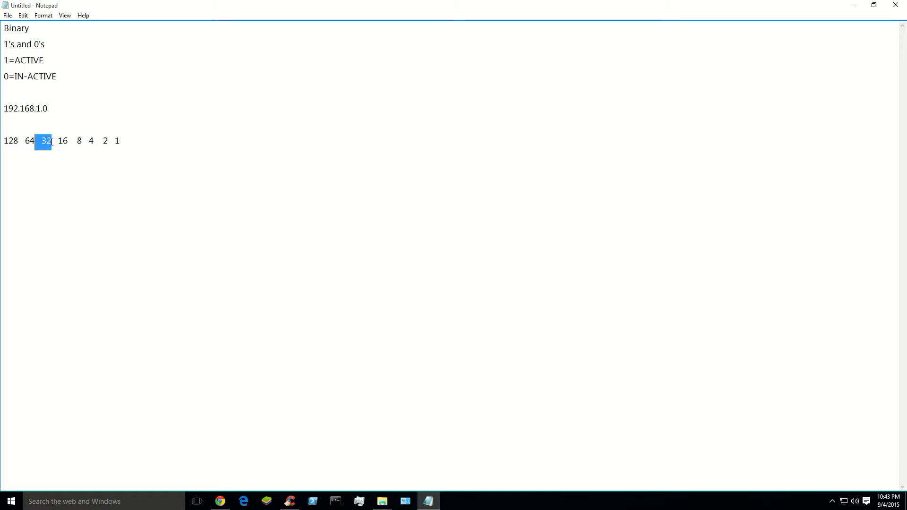
pyautogui.doubleClick(90, 141)
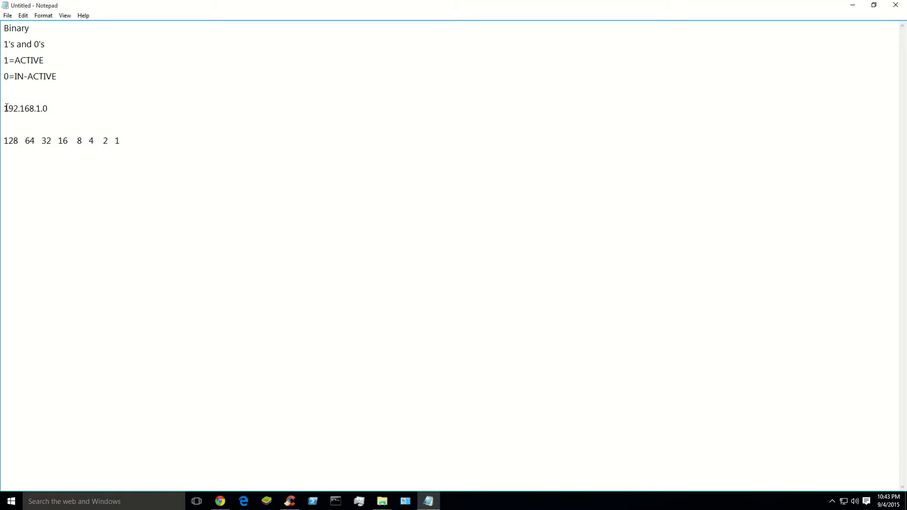
pyautogui.doubleClick(25, 109)
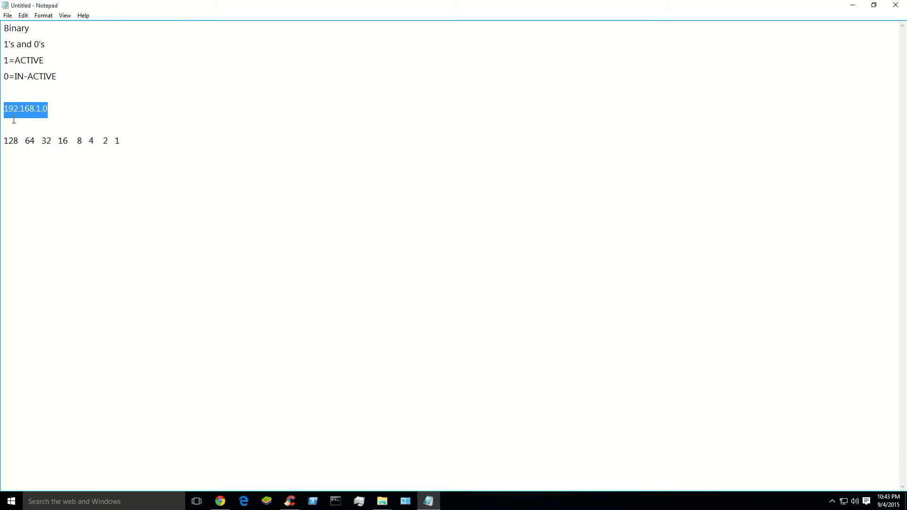
pyautogui.click(18, 109)
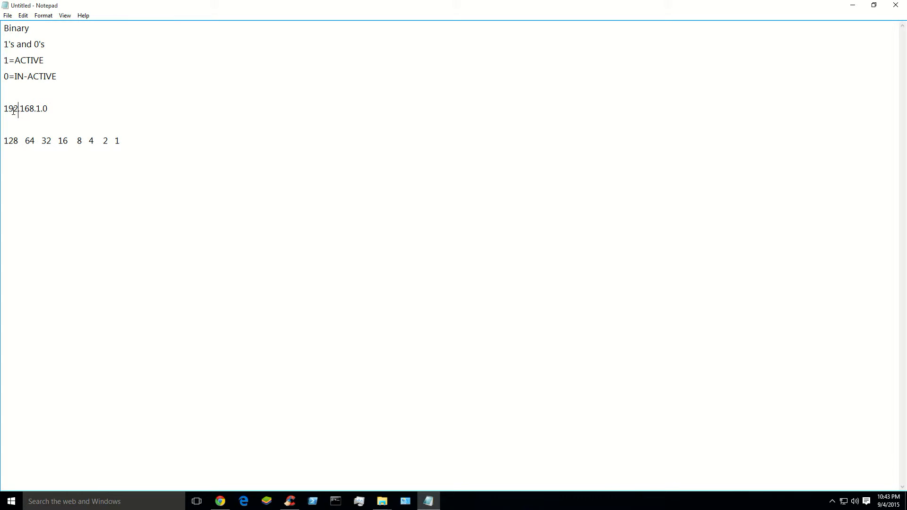
pyautogui.write('.')
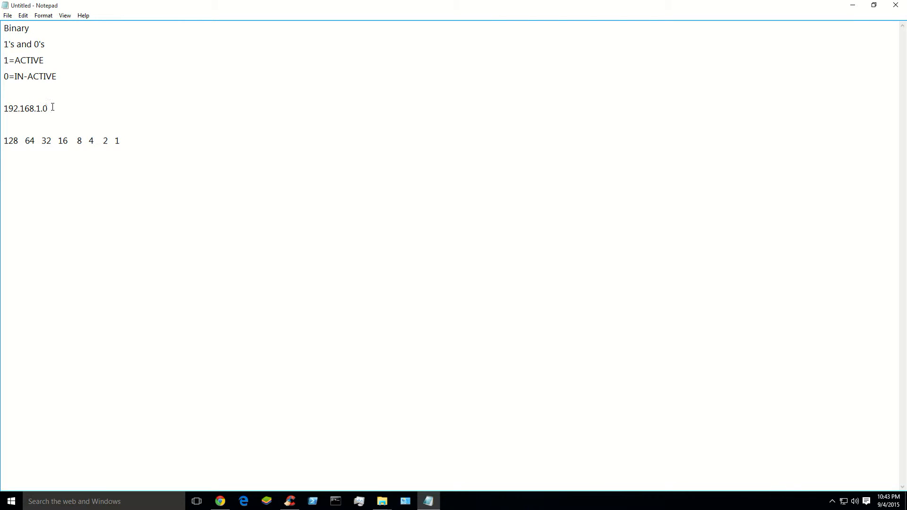
pyautogui.moveTo(16, 115)
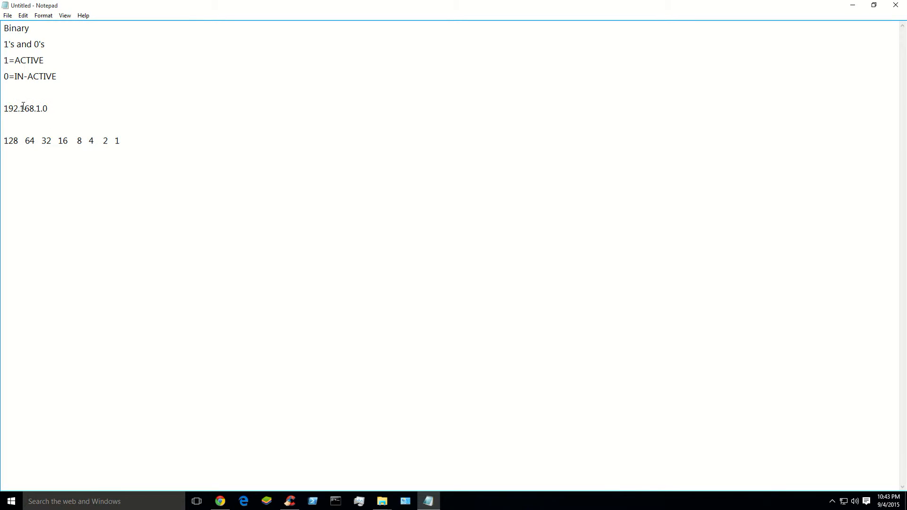
# Append '=32 BITS' so the line reads 192.168.1.0=32 BITS
pyautogui.tripleClick(25, 108)
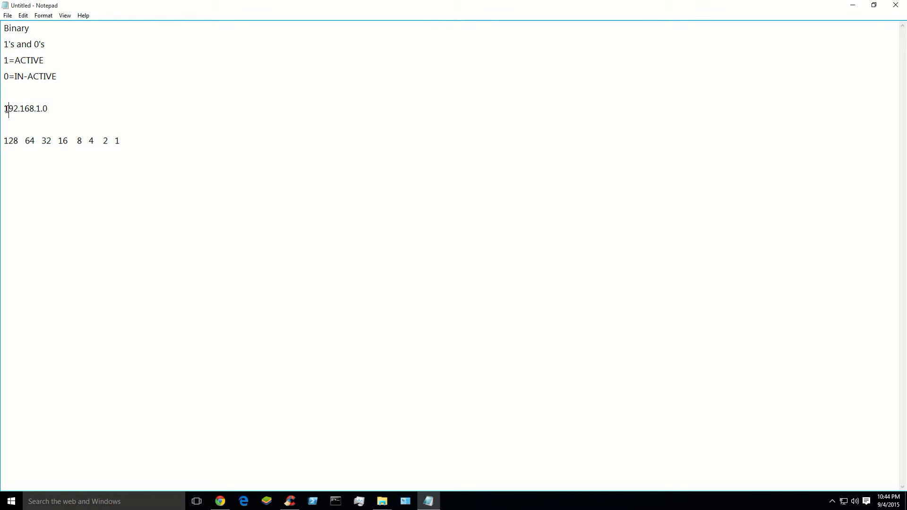
pyautogui.write('=')
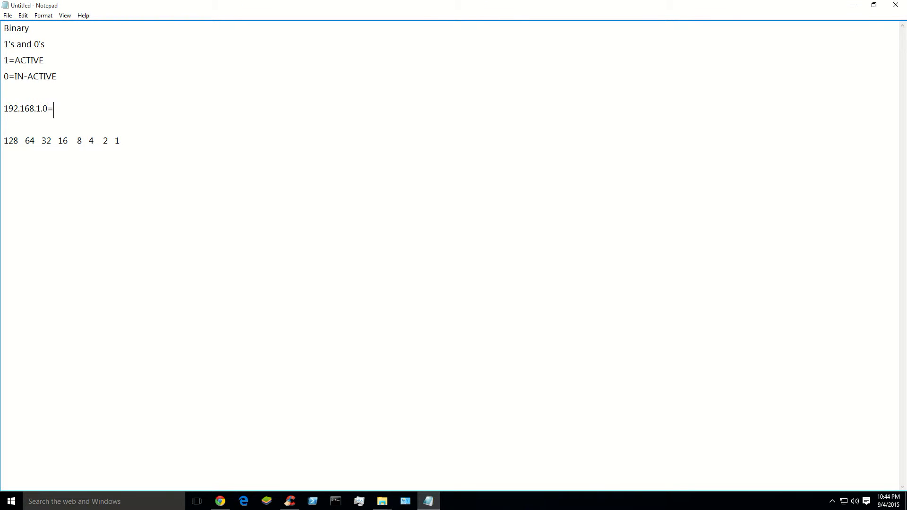
pyautogui.write('32 BIT')
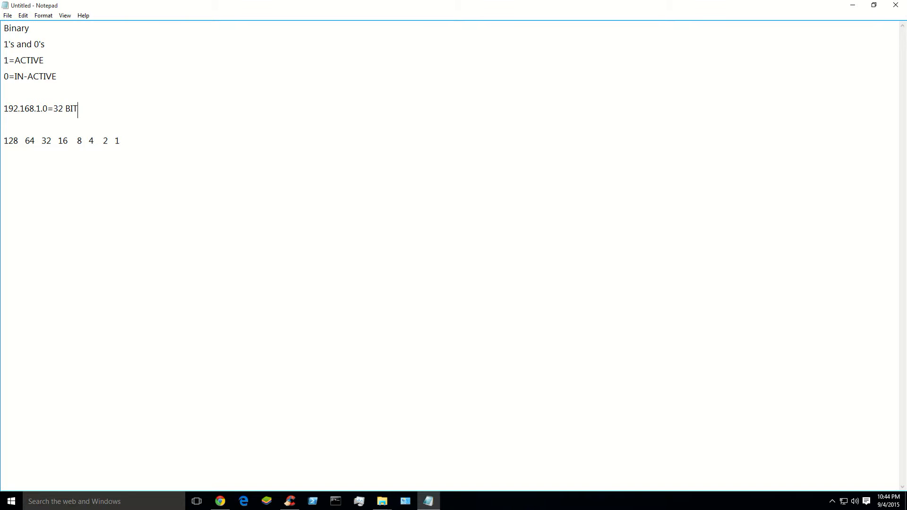
pyautogui.write('S')
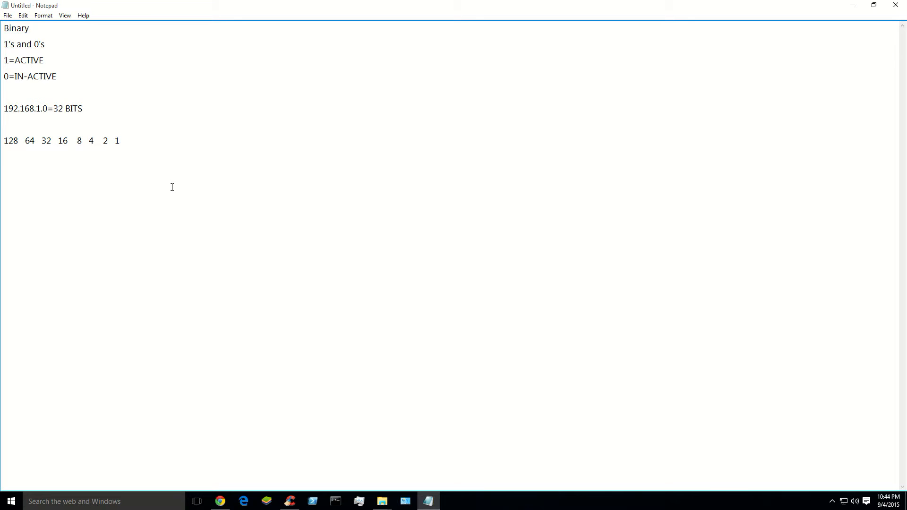
pyautogui.moveTo(170, 236)
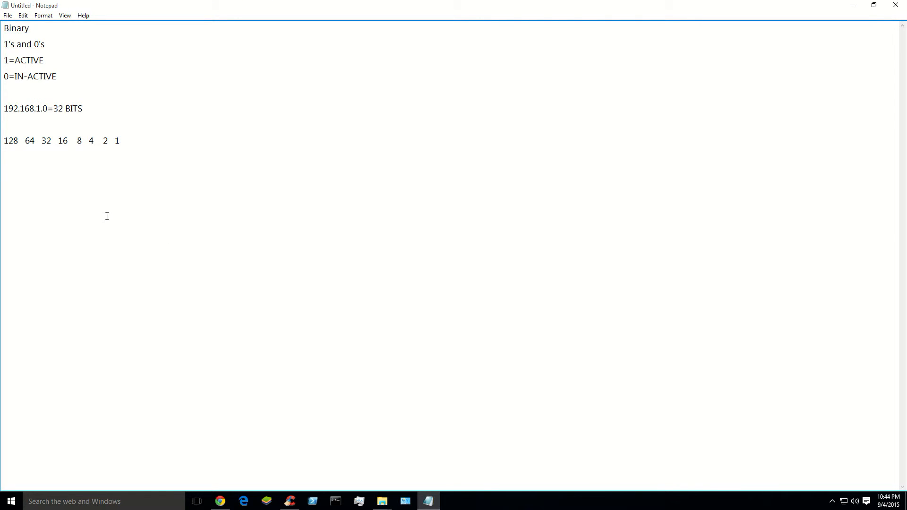
# Type the bit row 1 1 0 0 0 0 0 0 for 192 under the chart
pyautogui.write('1')
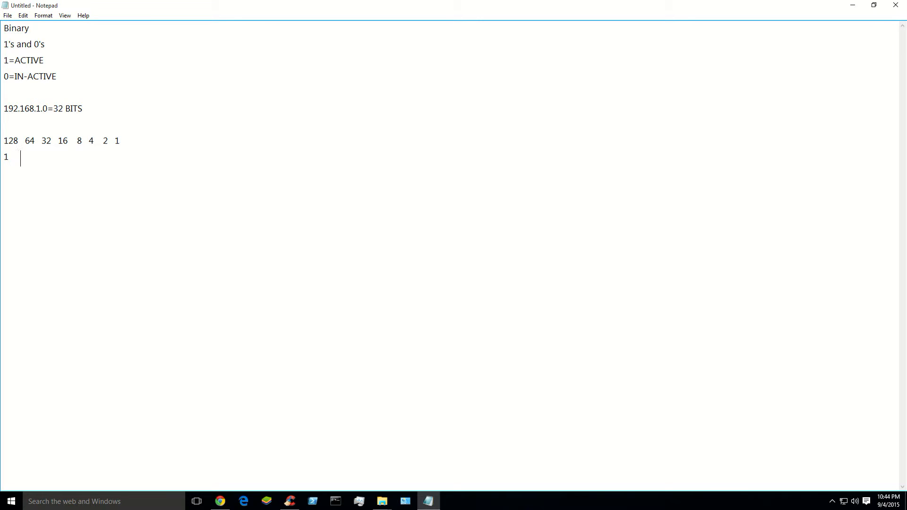
pyautogui.moveTo(211, 271)
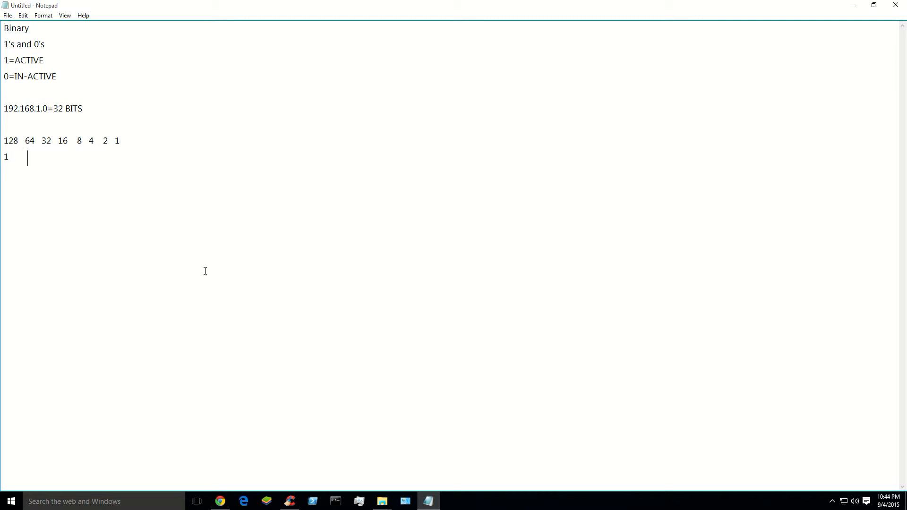
pyautogui.write('1')
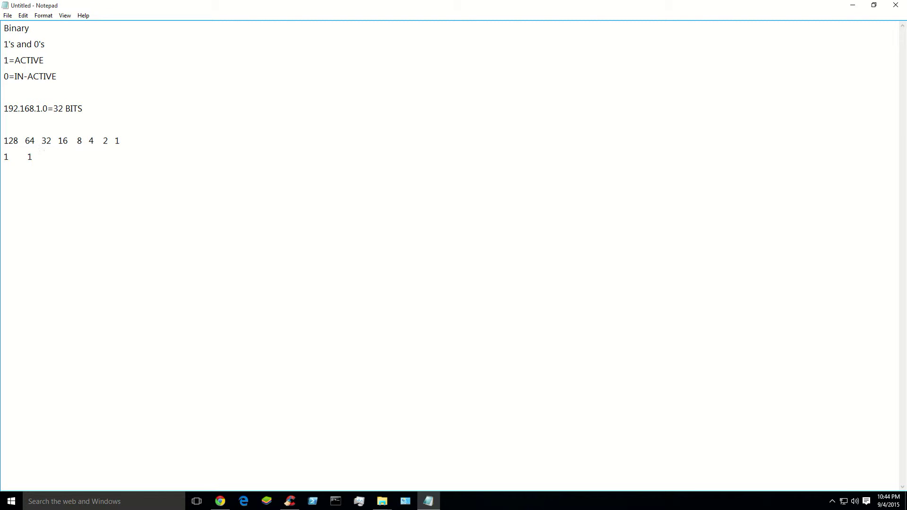
pyautogui.click(44, 157)
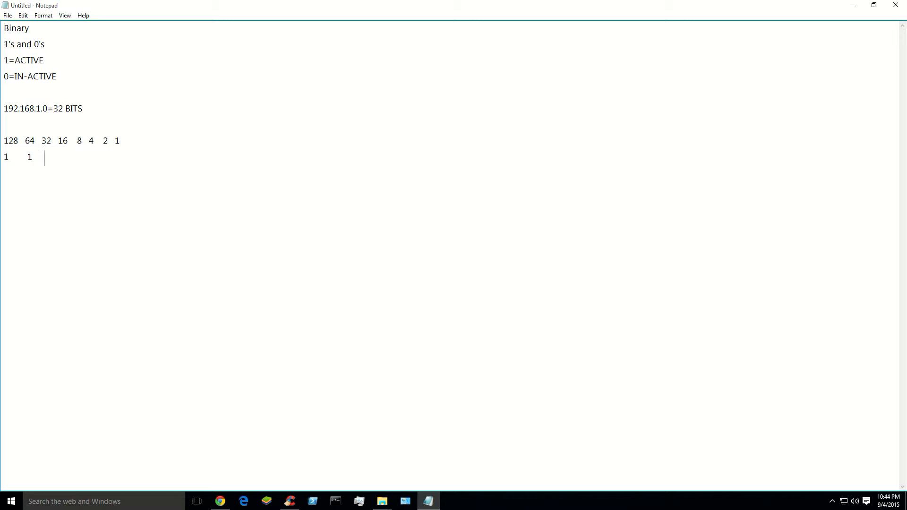
pyautogui.write('0')
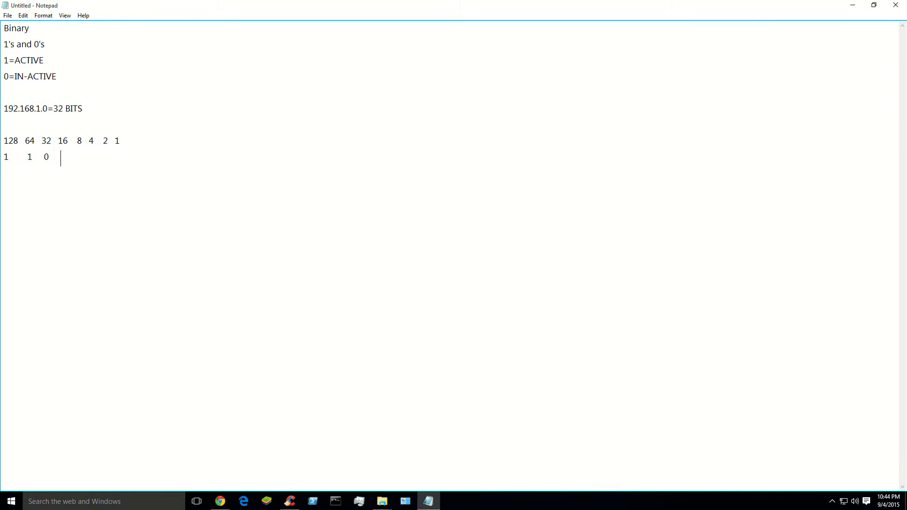
pyautogui.write('0')
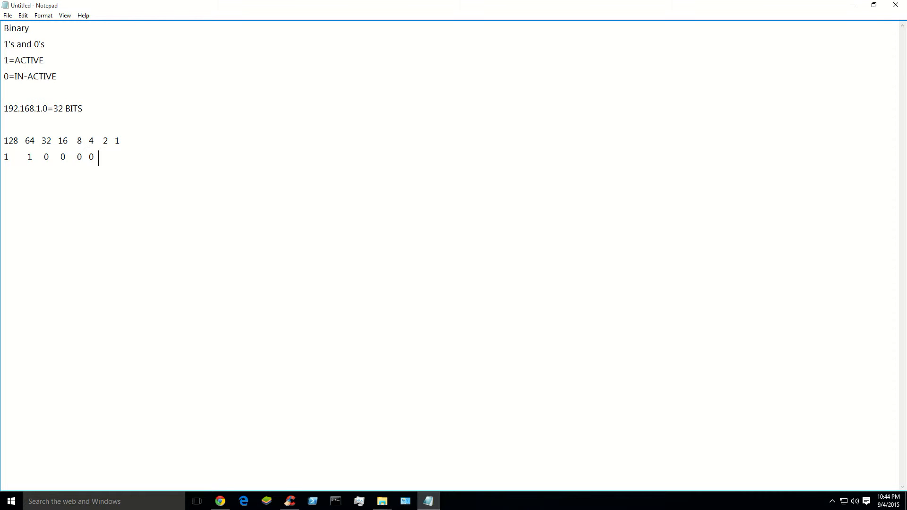
pyautogui.write('0 0')
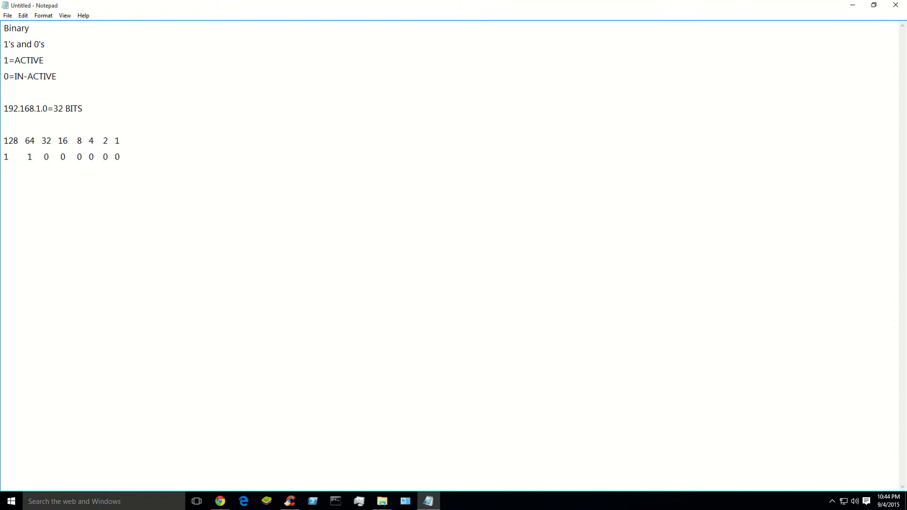
# Type the bit row 1 0 1 0 1 0 0 0 for 168 below it
pyautogui.doubleClick(6, 109)
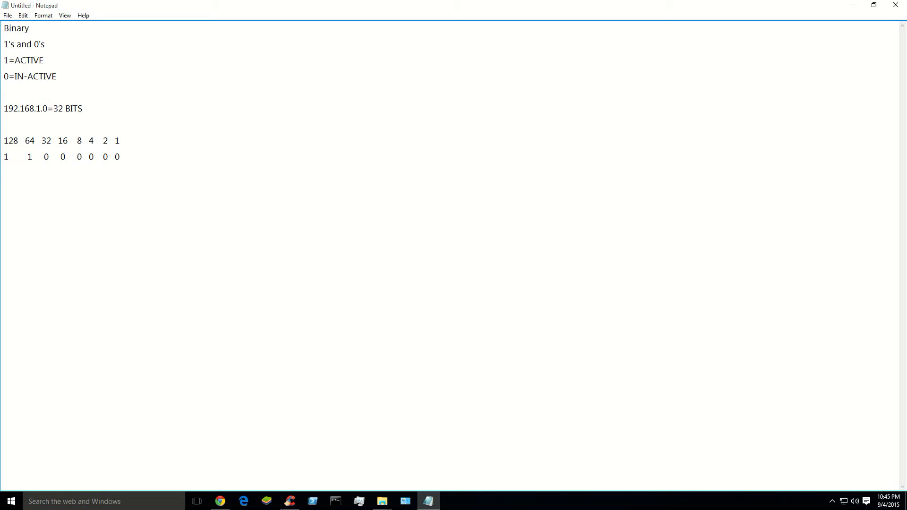
pyautogui.write('1')
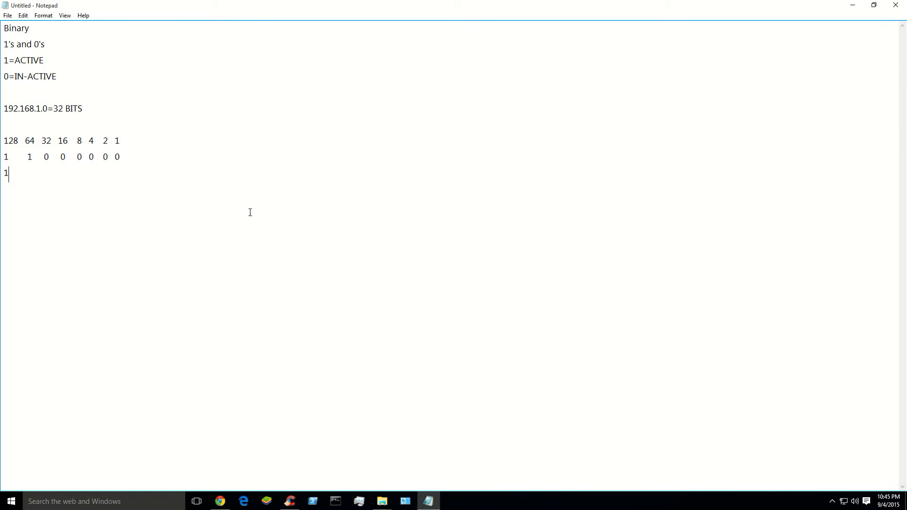
pyautogui.moveTo(70, 161)
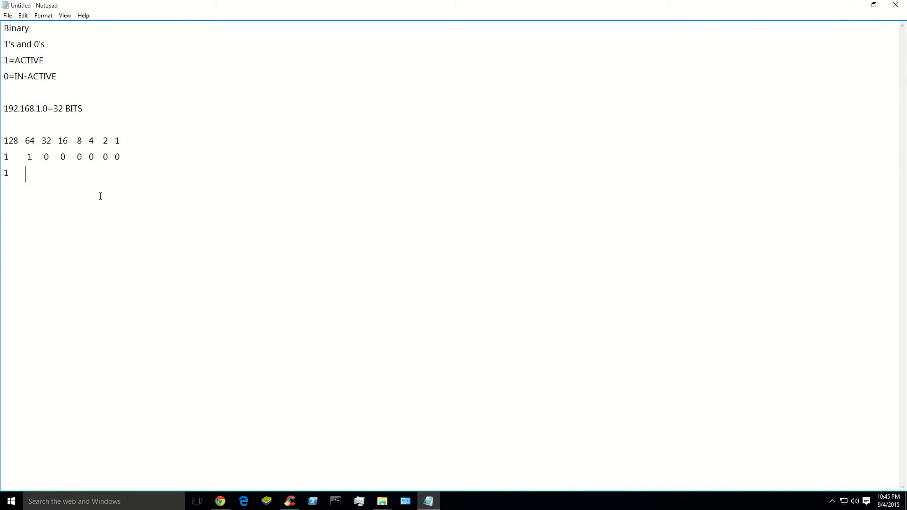
pyautogui.click(8, 147)
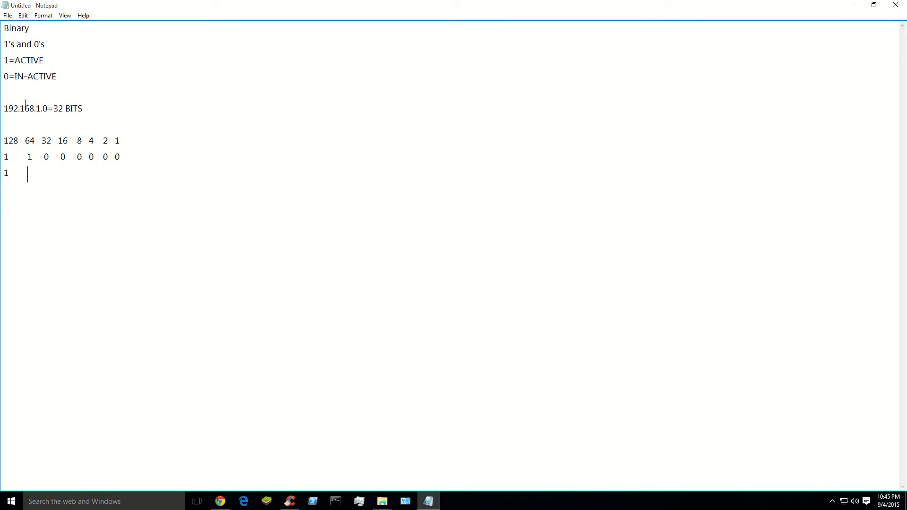
pyautogui.write('0')
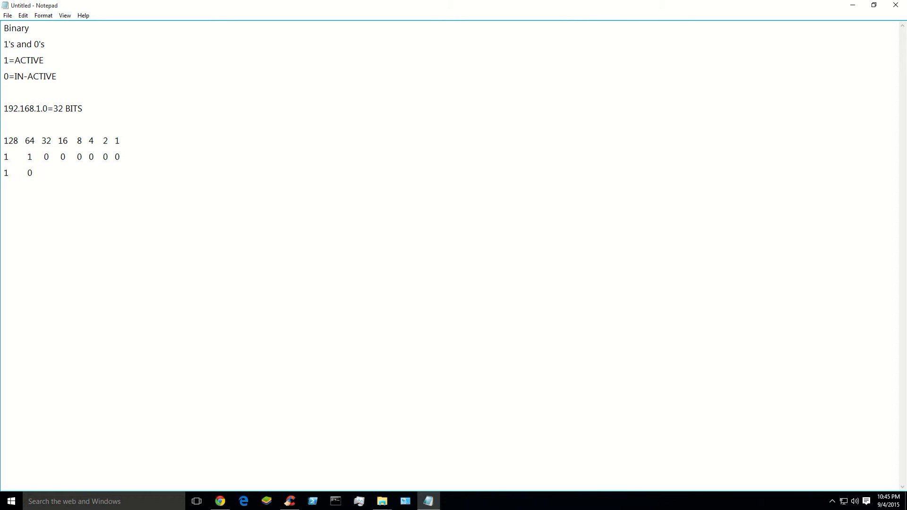
pyautogui.write('1')
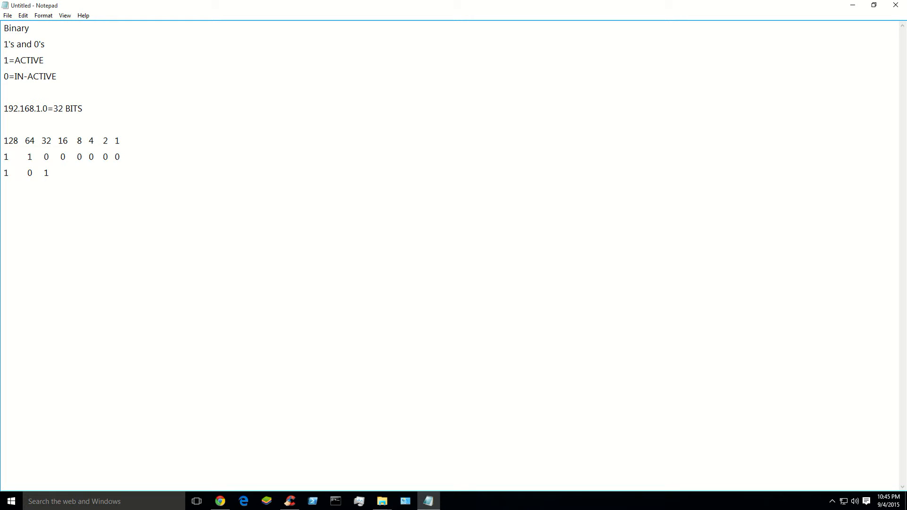
pyautogui.click(55, 174)
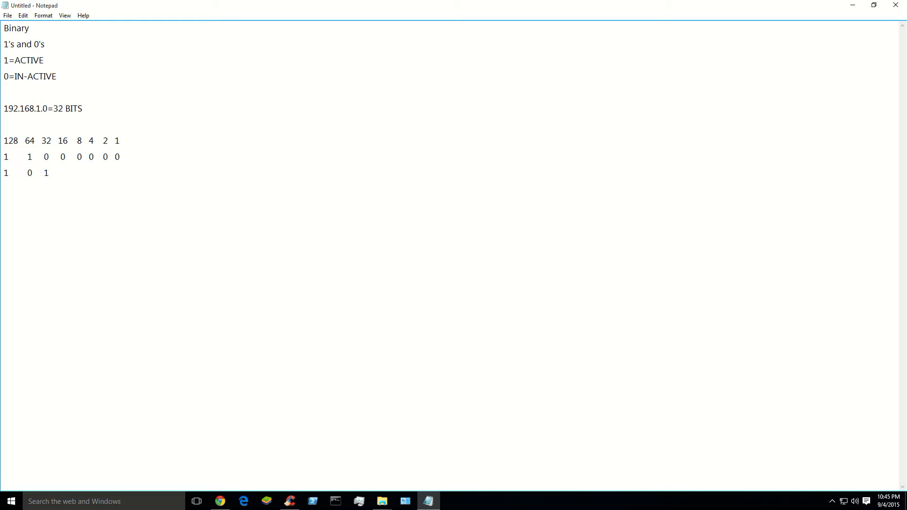
pyautogui.click(60, 173)
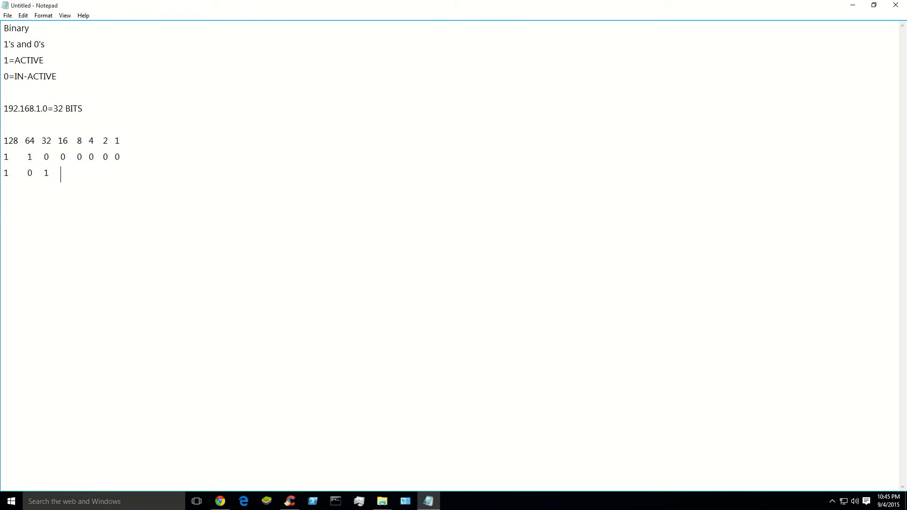
pyautogui.write('0')
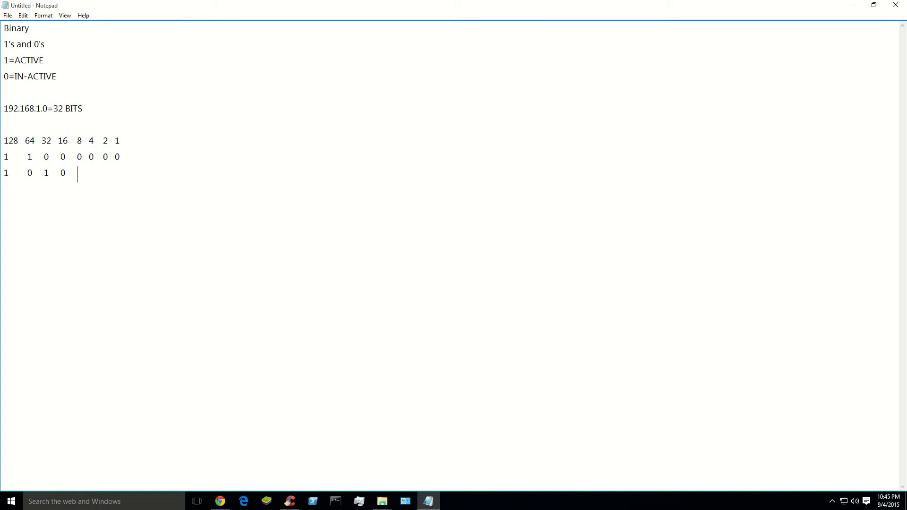
pyautogui.write('8')
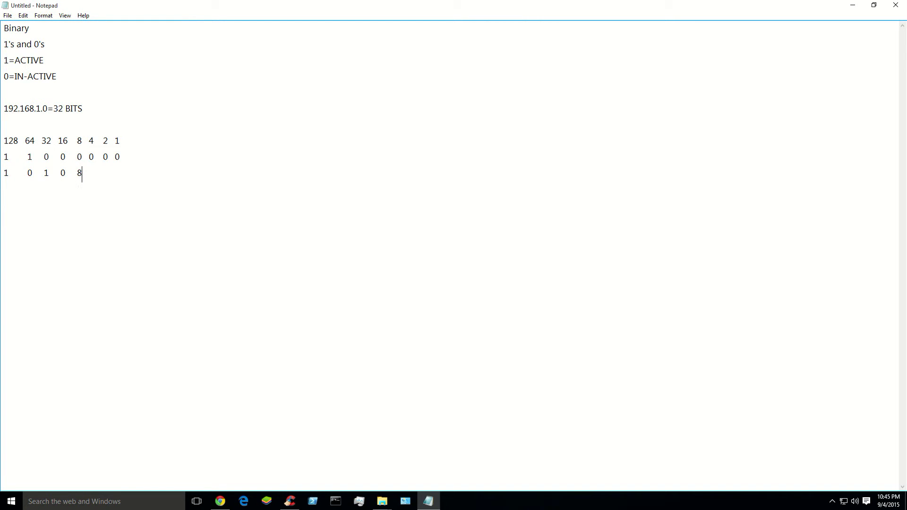
pyautogui.write('1')
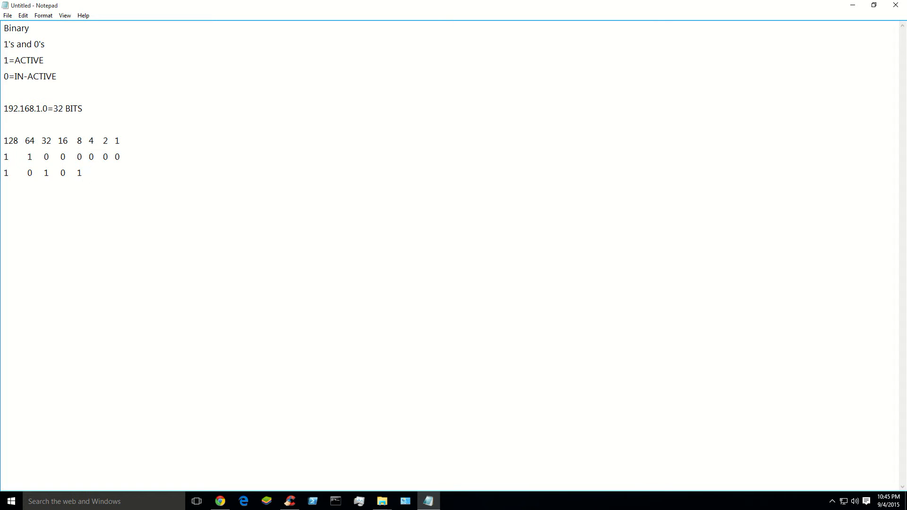
pyautogui.write('1 0 0')
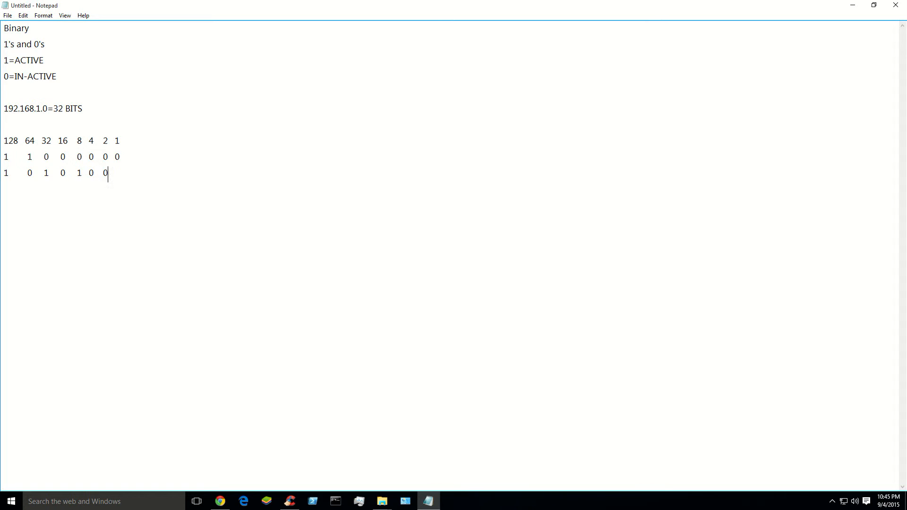
pyautogui.write('0')
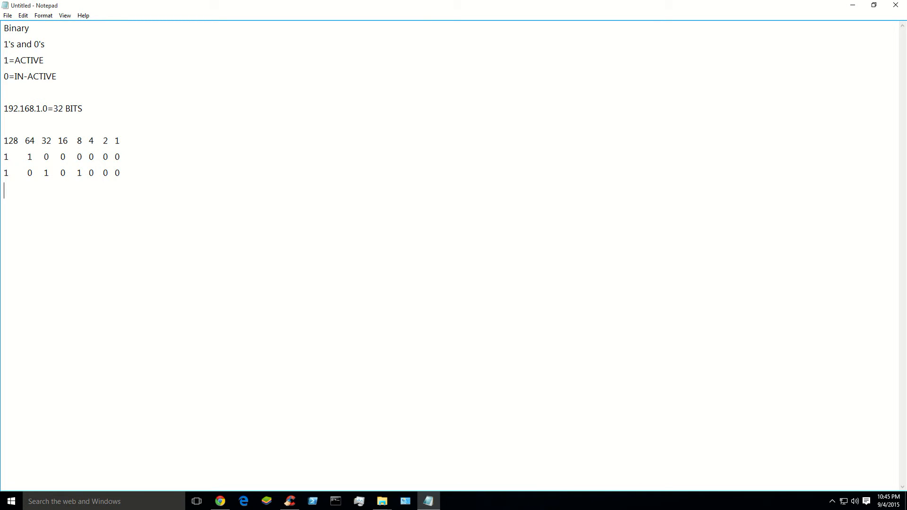
# Add the bit rows 00000001 and 00000000 for the last two octets
pyautogui.write('0     0  0   0    0 0   0')
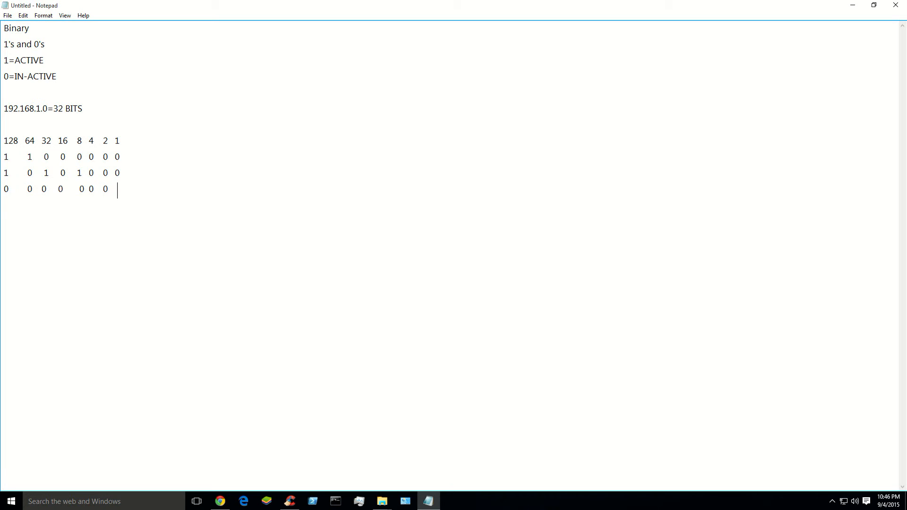
pyautogui.write('1')
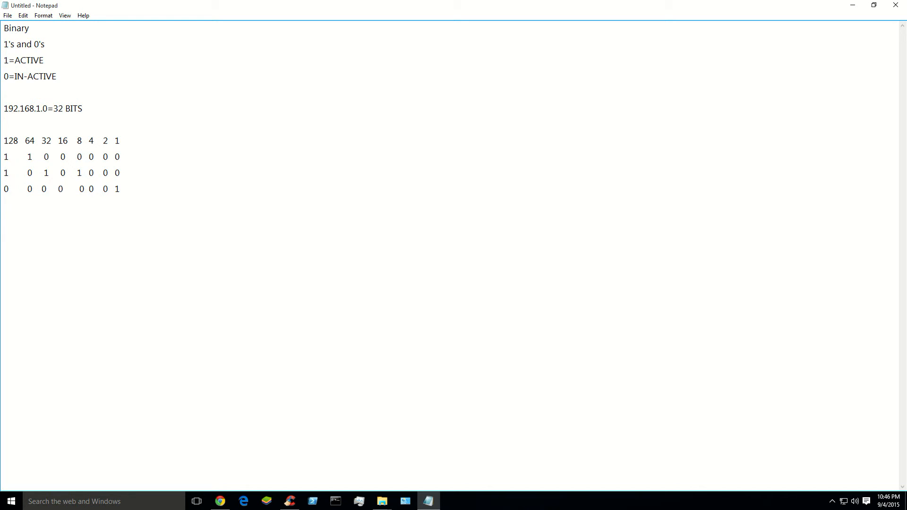
pyautogui.write('0    0')
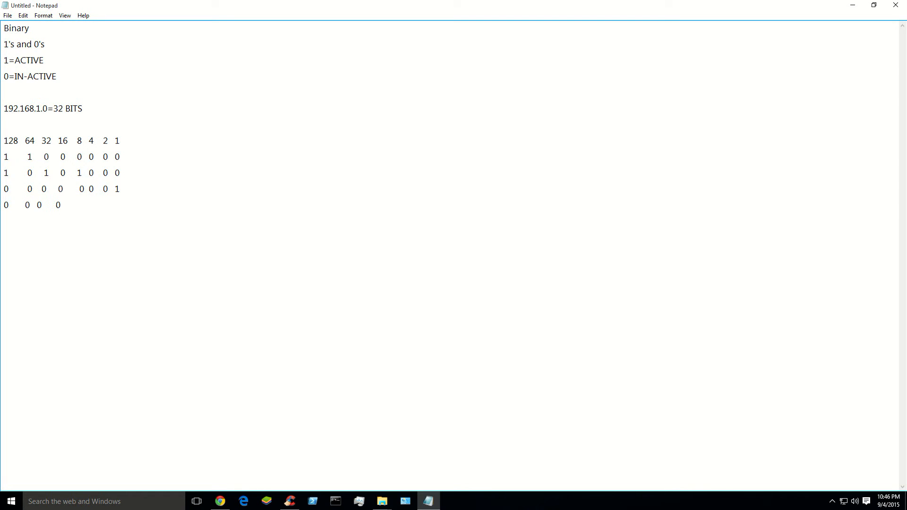
pyautogui.write('0 0')
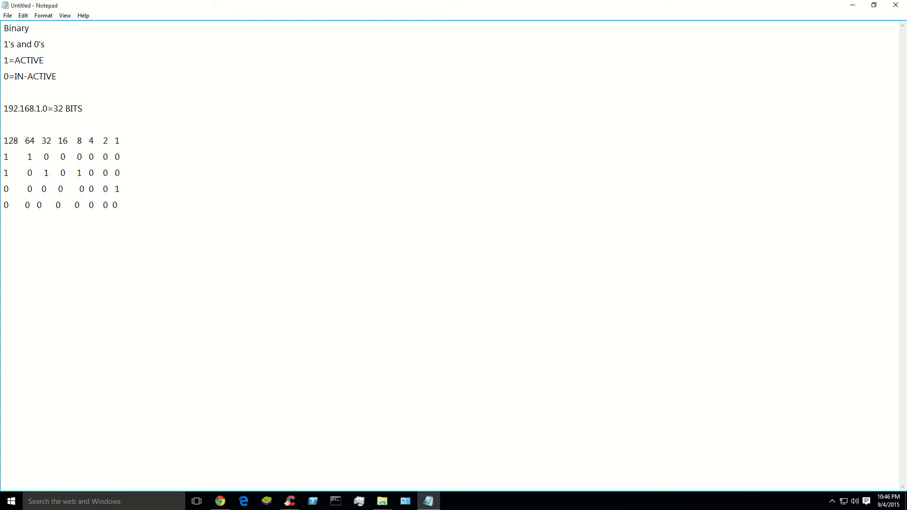
pyautogui.click(117, 205)
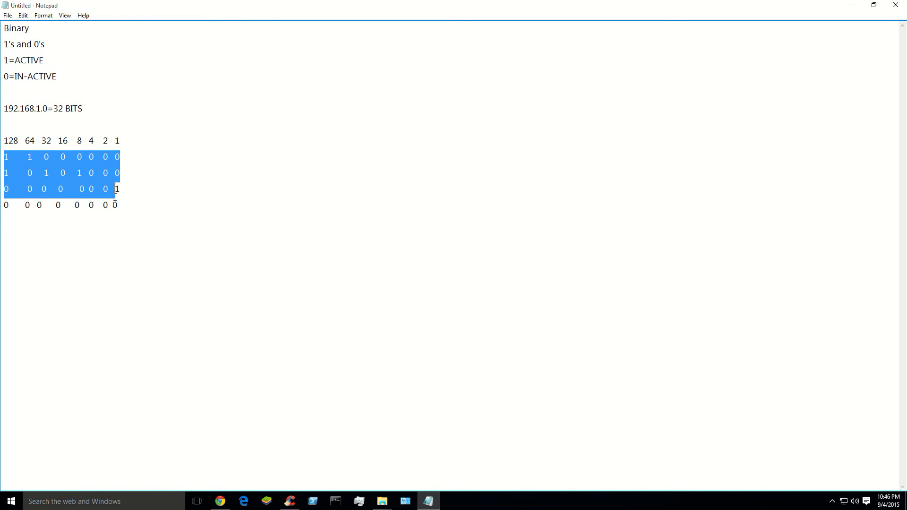
pyautogui.click(132, 153)
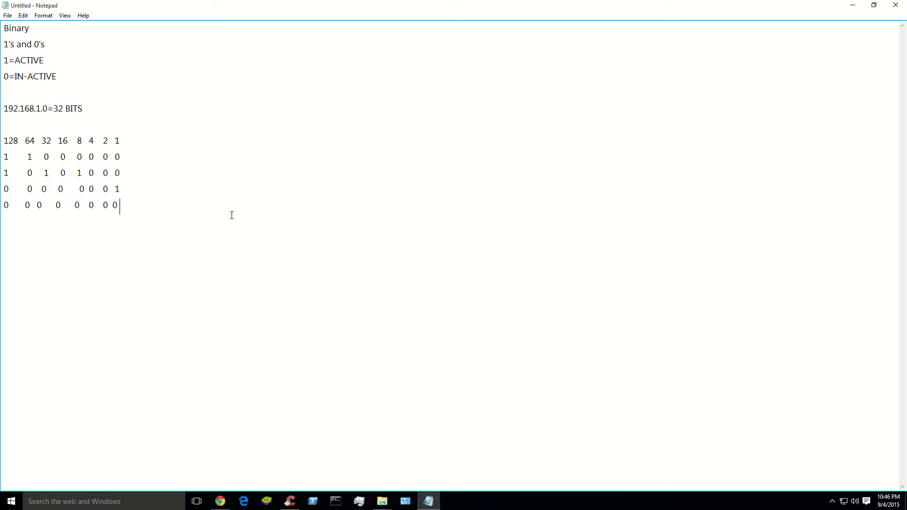
pyautogui.moveTo(175, 214)
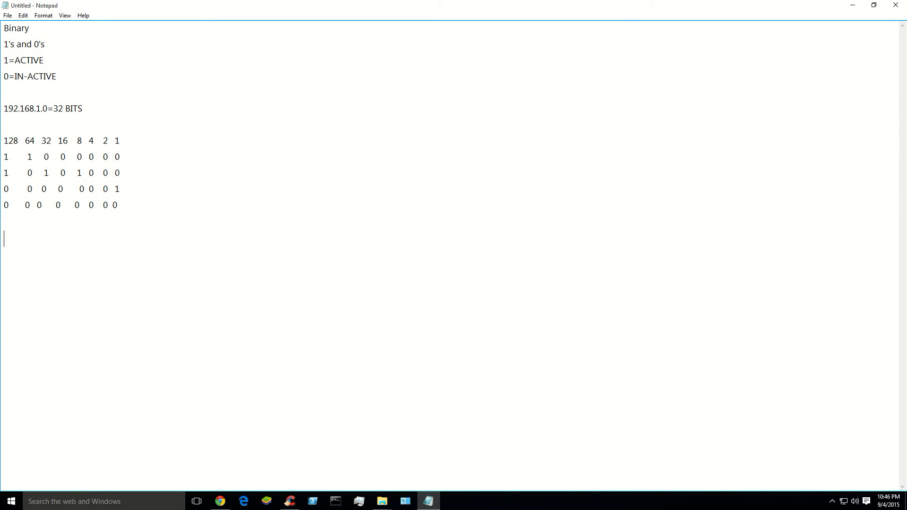
# Type the range note '0-255 (NEVER GO OVER 255).' below the chart
pyautogui.write('0-2')
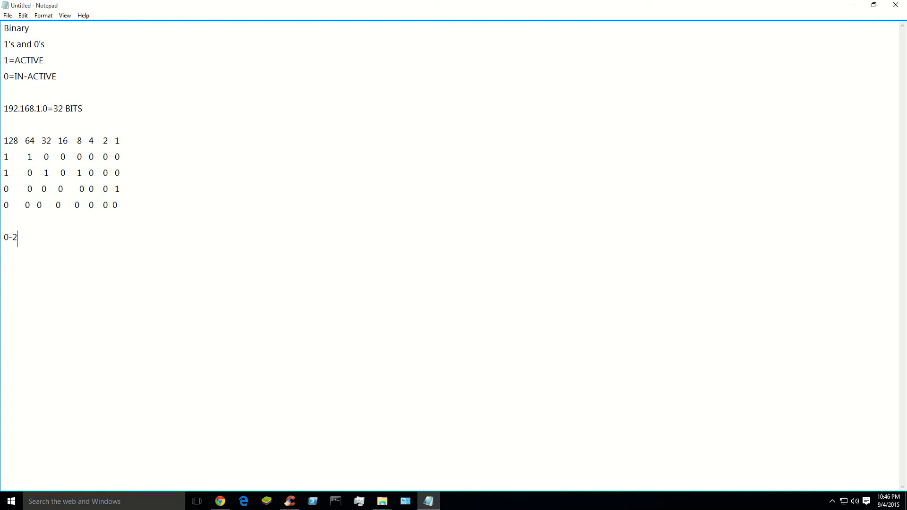
pyautogui.write('55 (')
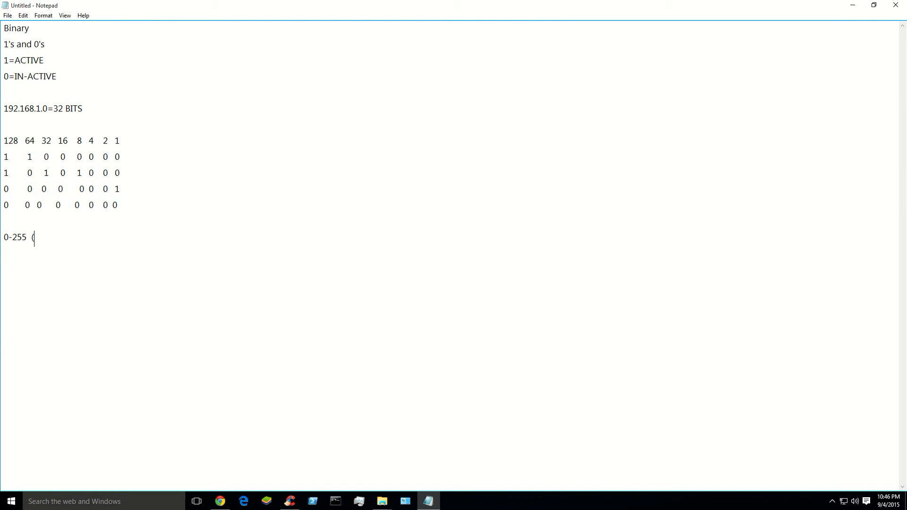
pyautogui.write('NEVER GO O')
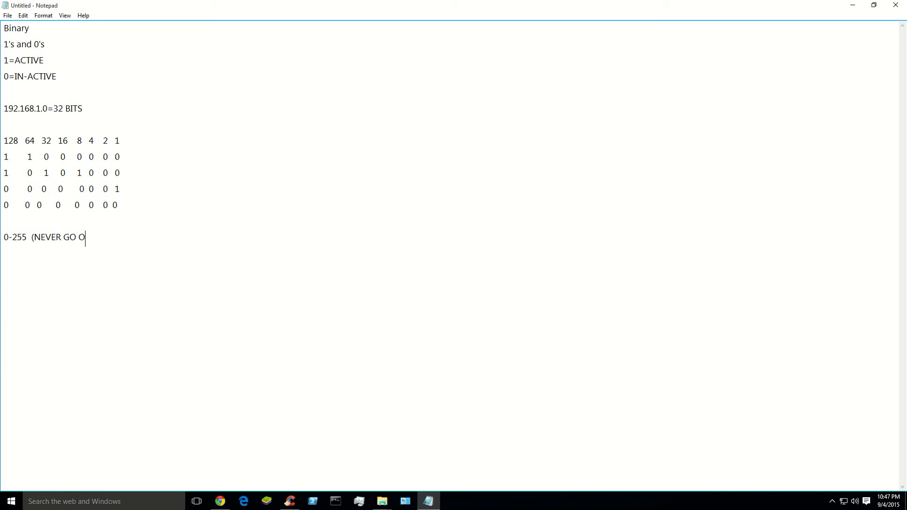
pyautogui.write('VER 255).')
pyautogui.write('NEV')
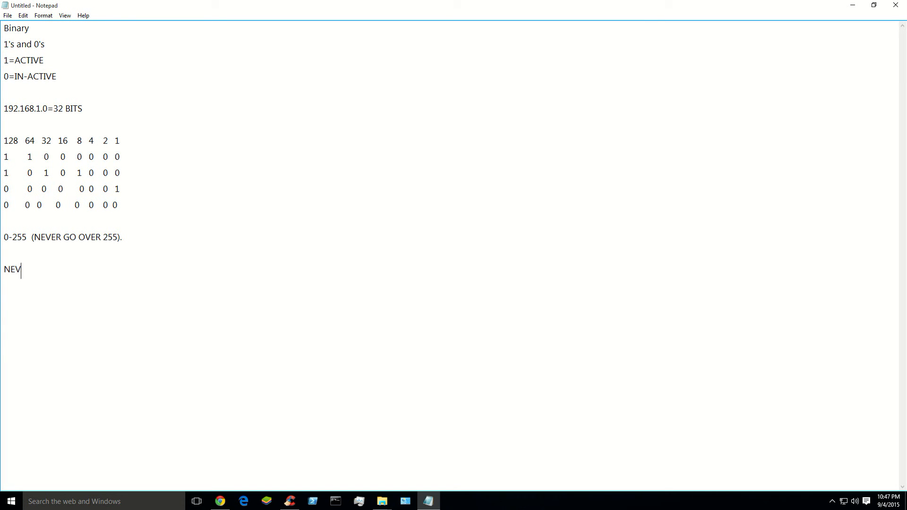
# Add lines 'NEVER', 'EVER!' and 'Not in TCP/IP v4 NEVEr.'
pyautogui.write('ER')
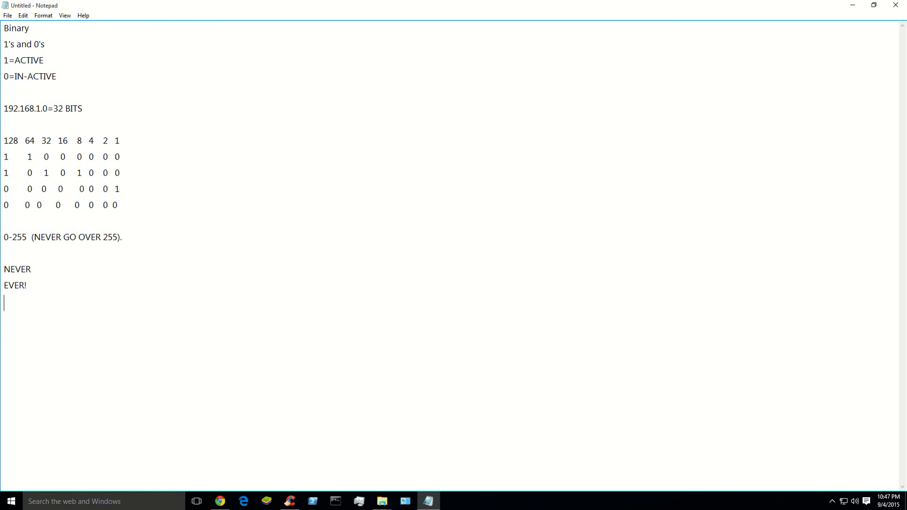
pyautogui.write('Not in T')
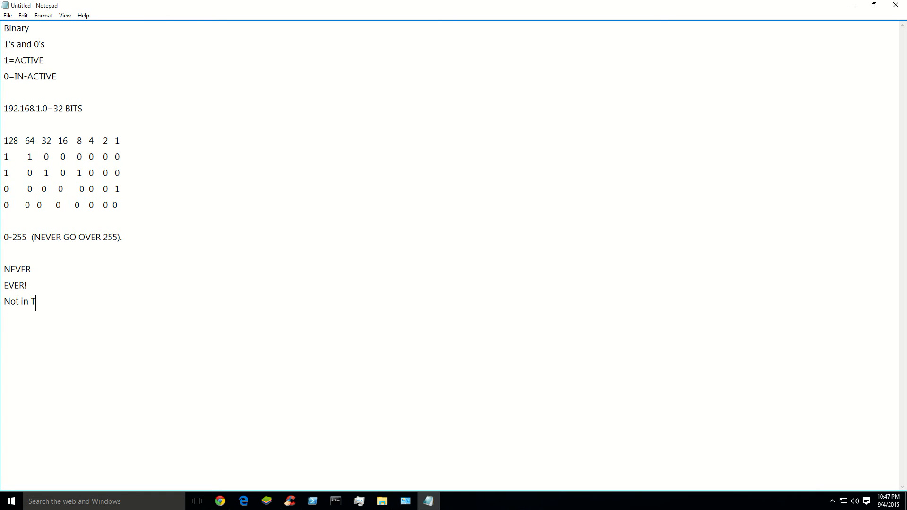
pyautogui.write('CP/IP v4')
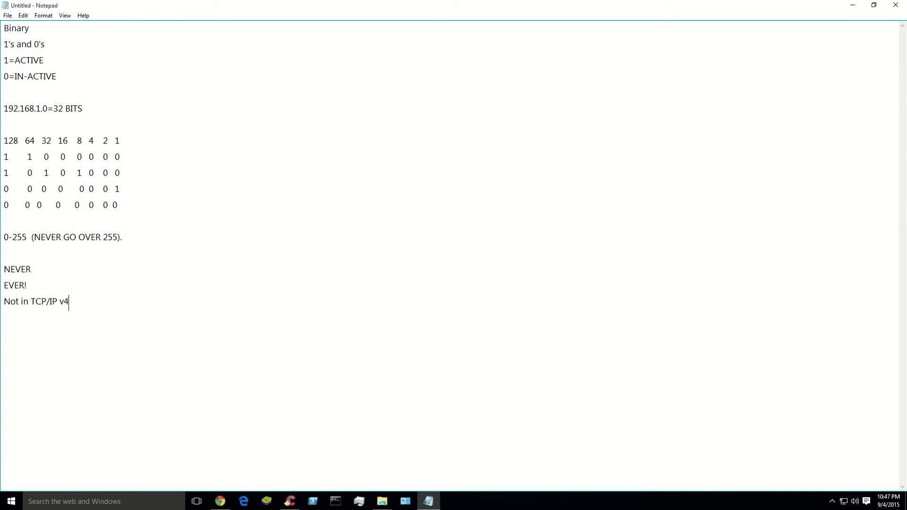
pyautogui.write('NEVEr.')
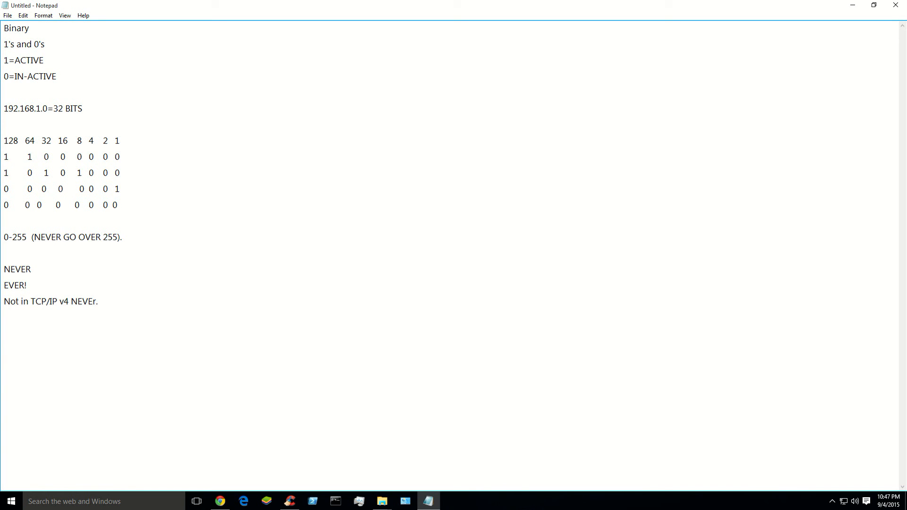
pyautogui.moveTo(227, 275)
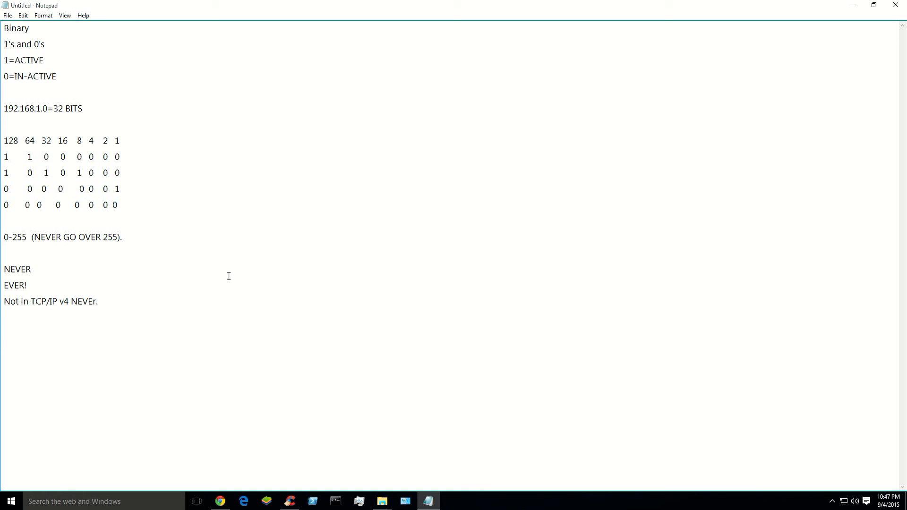
pyautogui.moveTo(202, 302)
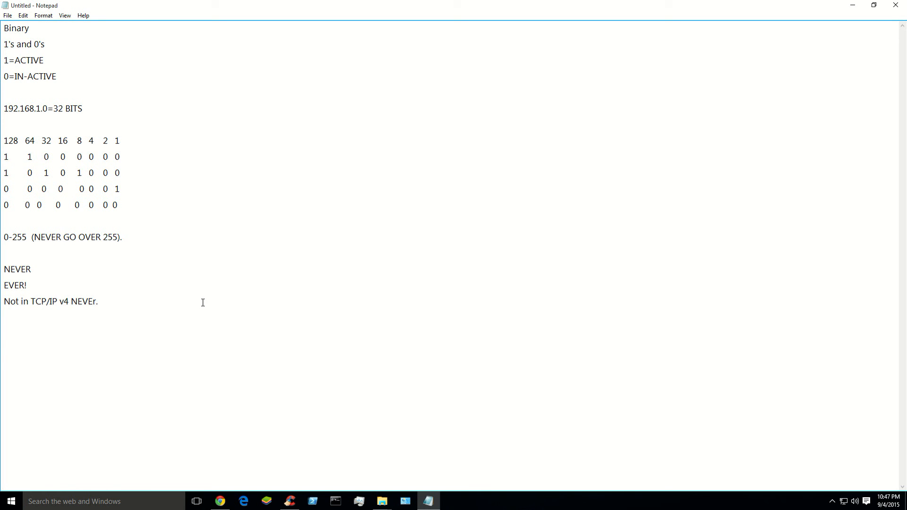
pyautogui.moveTo(83, 15)
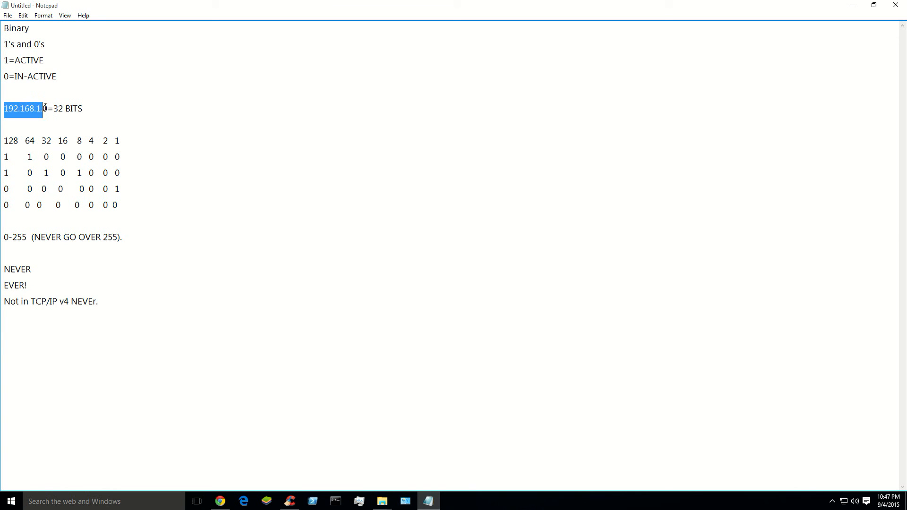
pyautogui.click(142, 178)
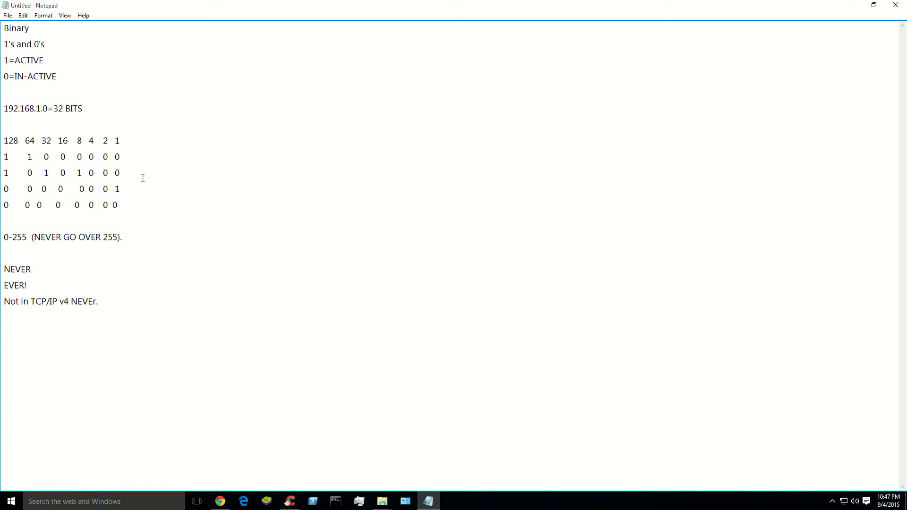
pyautogui.moveTo(5, 156); pyautogui.dragTo(118, 208)
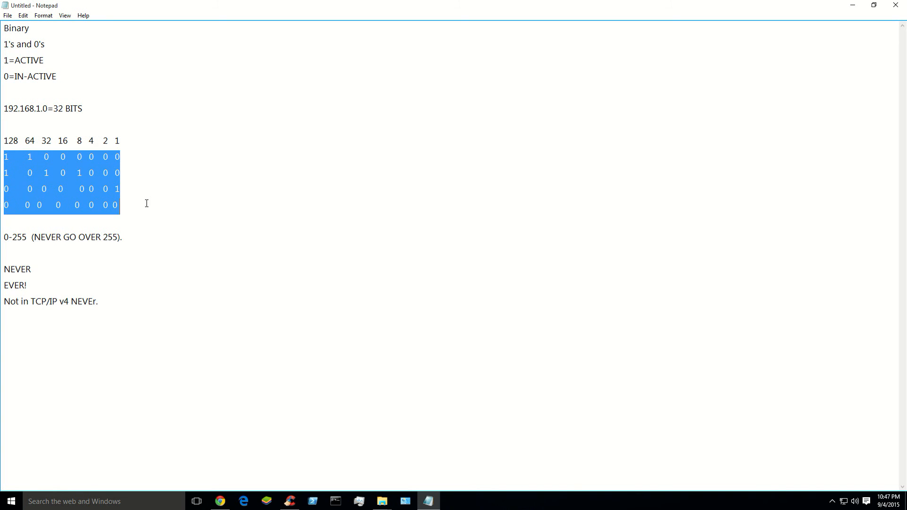
pyautogui.moveTo(123, 196)
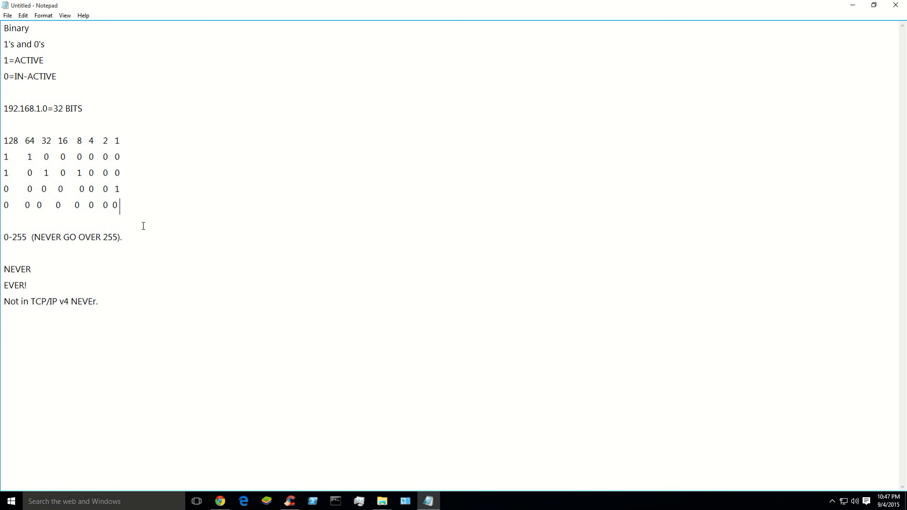
pyautogui.moveTo(201, 331)
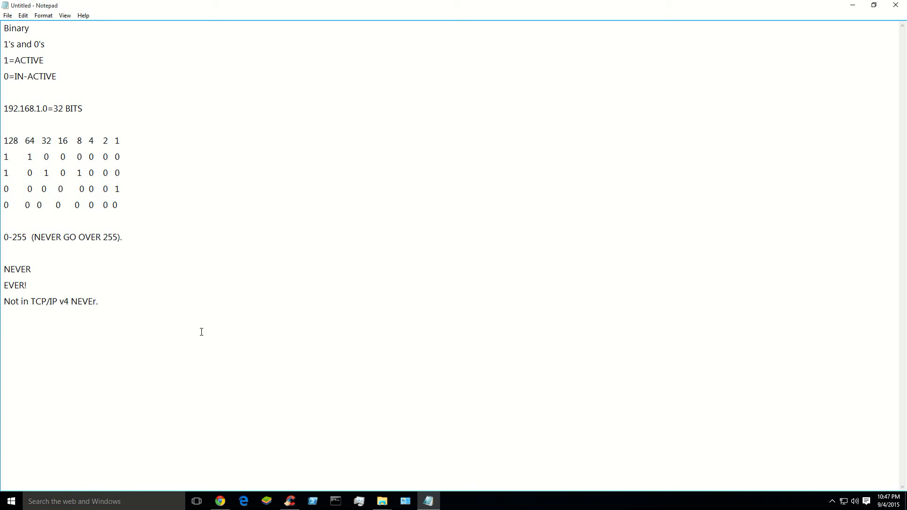
pyautogui.moveTo(193, 342)
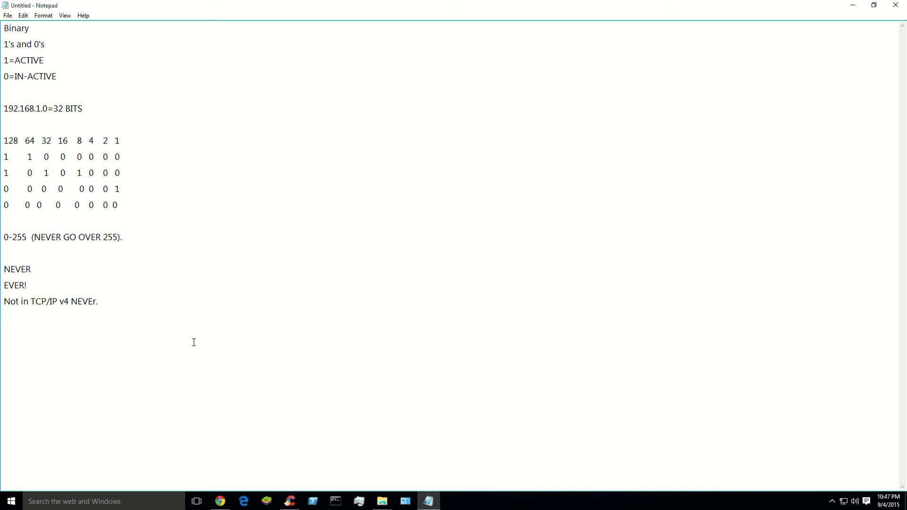